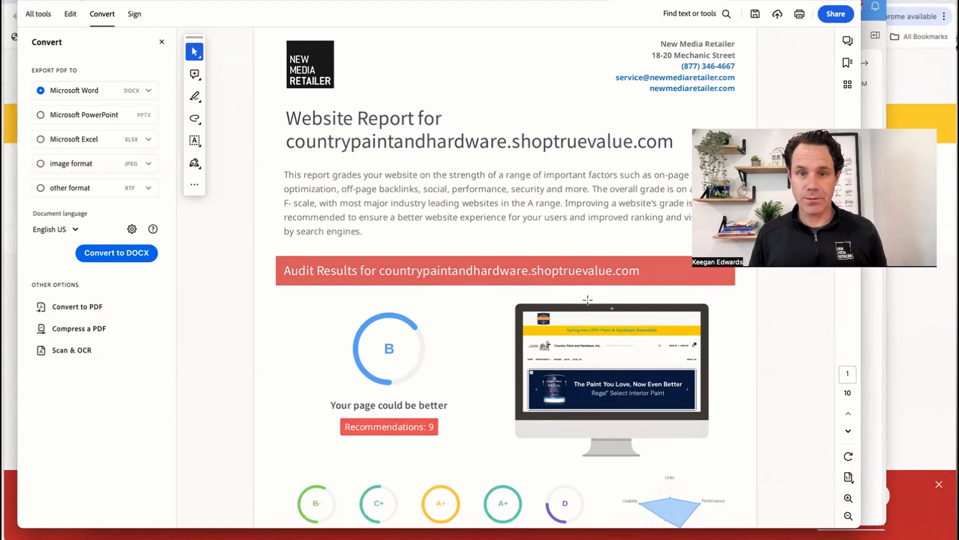
# Step: Scroll the audit PDF to the On-Page SEO, Links, Usability, Performance and Social grade circles
pyautogui.scroll(-3)
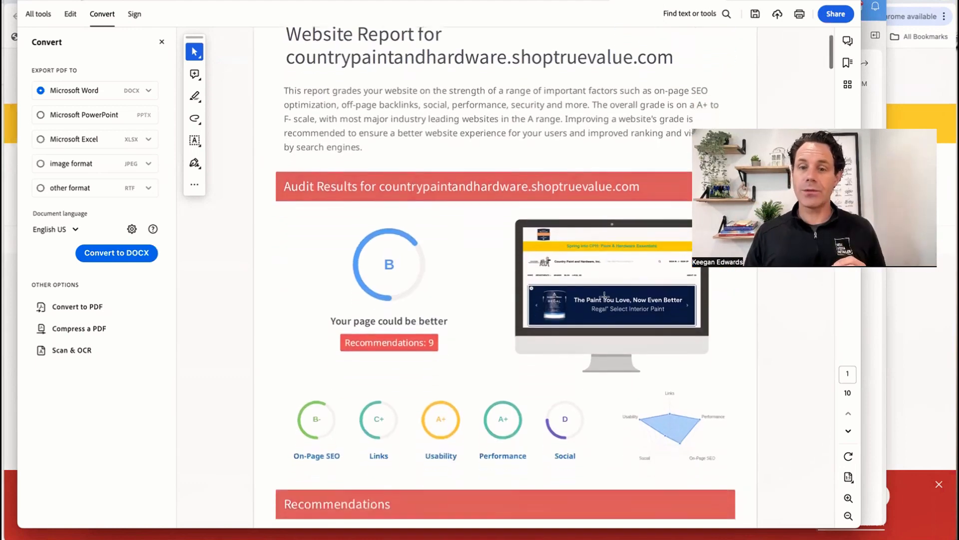
pyautogui.scroll(-3)
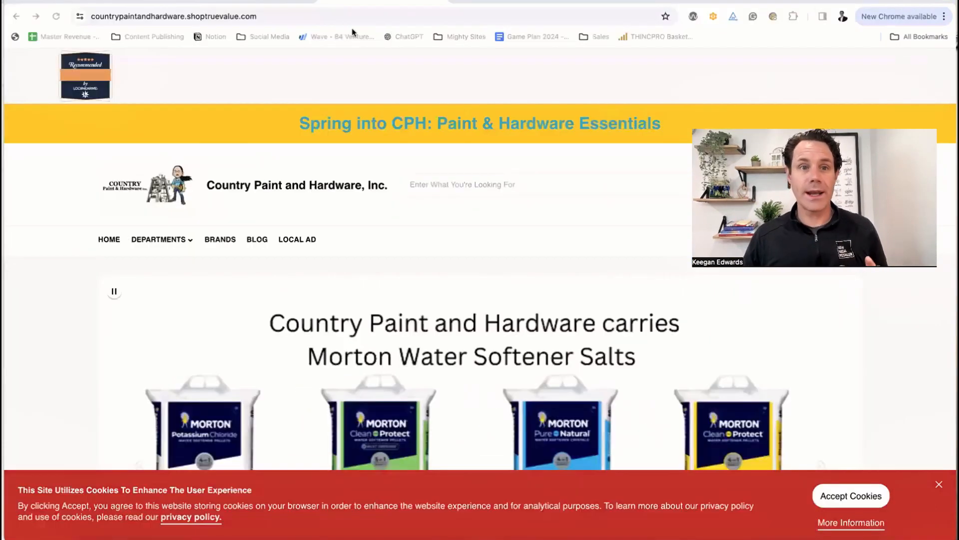
# Step: Review the 'power tools near me' Google results, including Places listings and retailer links
pyautogui.click(16, 16)
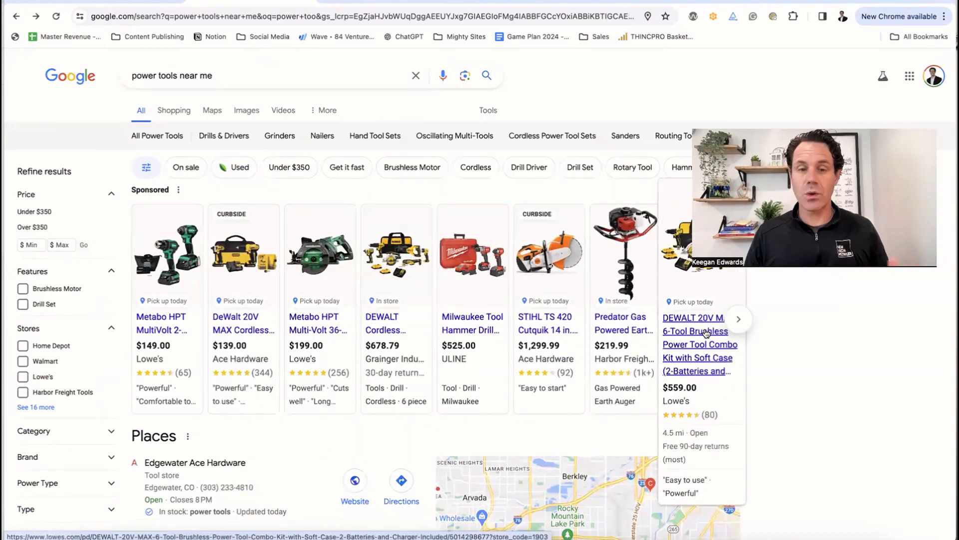
pyautogui.scroll(-3)
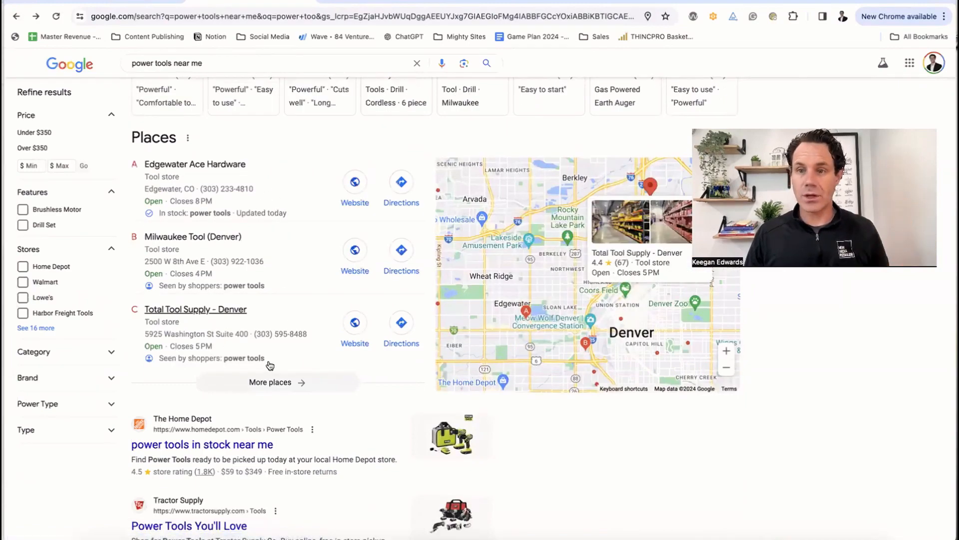
pyautogui.moveTo(257, 360)
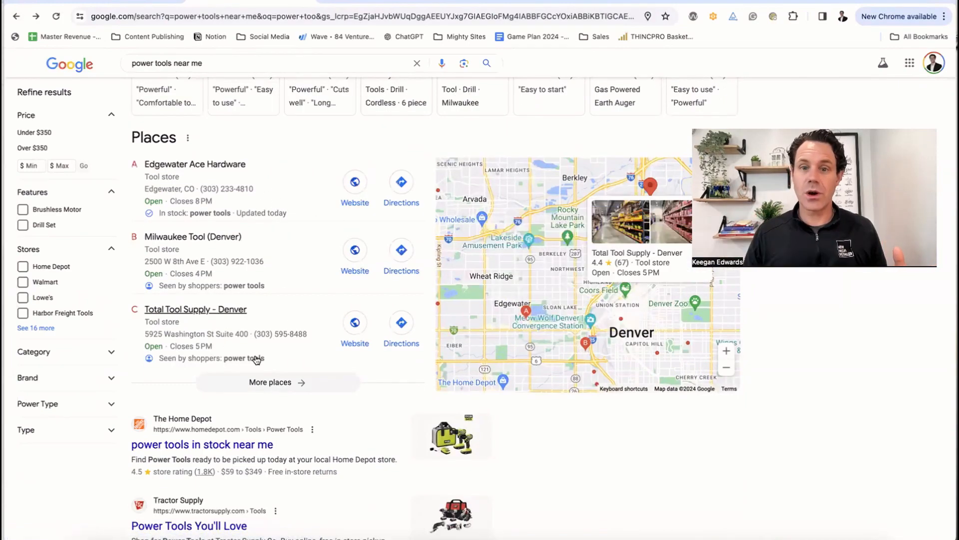
pyautogui.scroll(3)
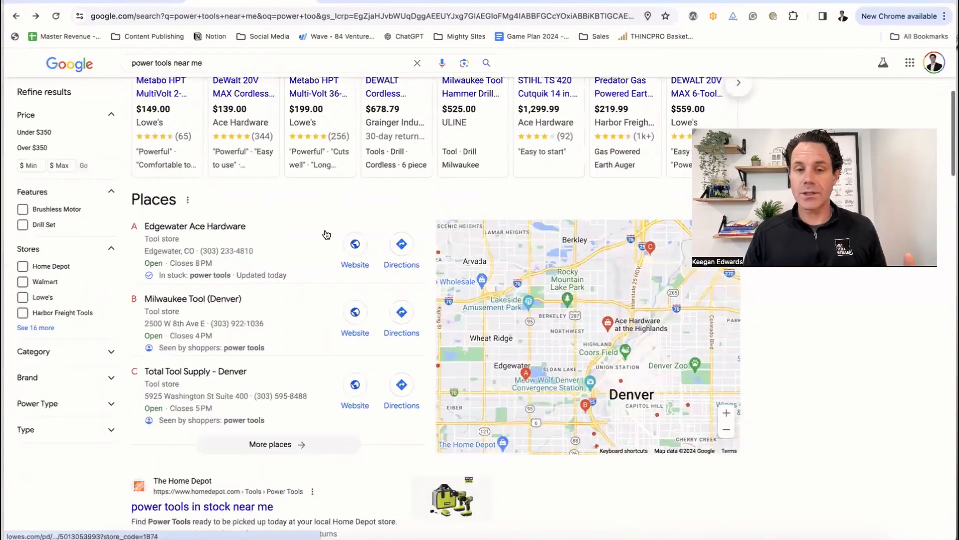
pyautogui.scroll(-3)
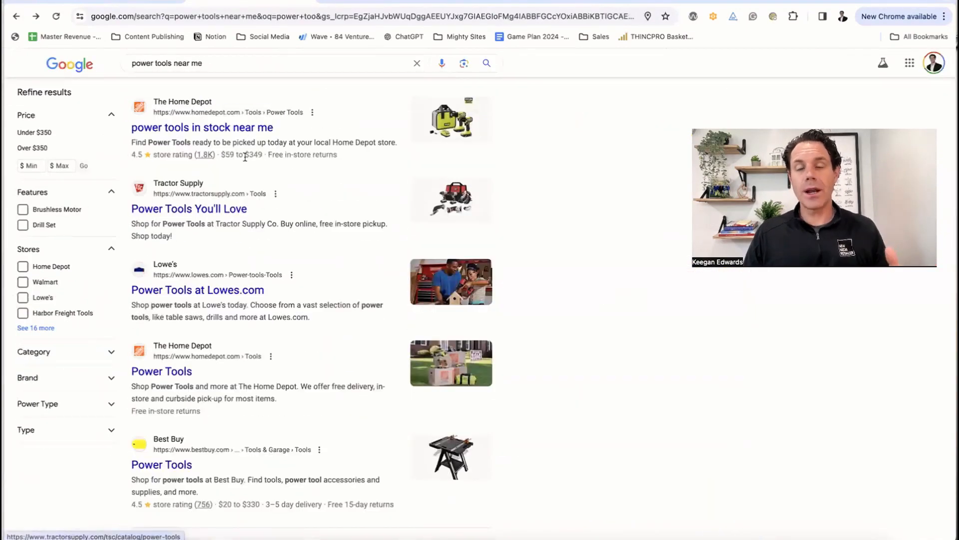
pyautogui.moveTo(272, 362)
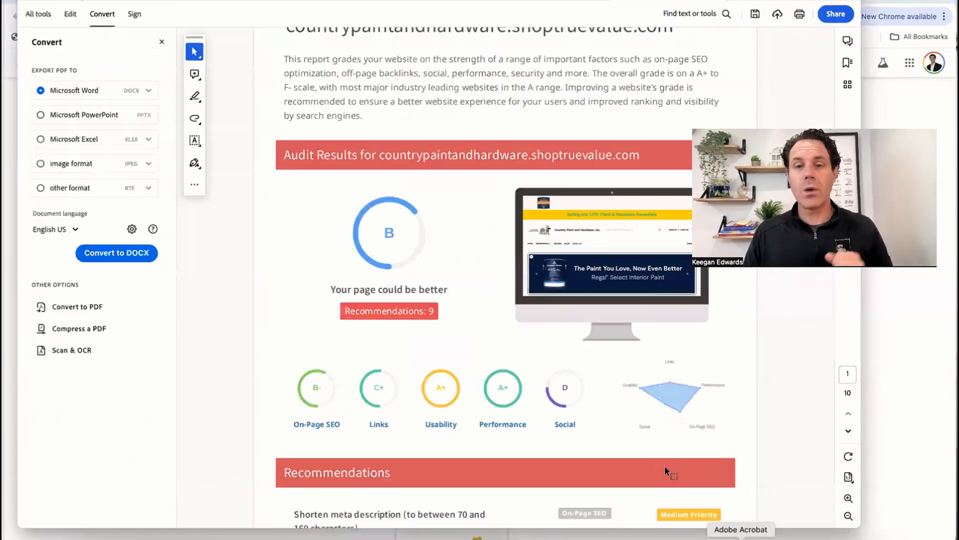
# Step: Show the overall B grade, category grades and Recommendations header in Acrobat
pyautogui.scroll(-3)
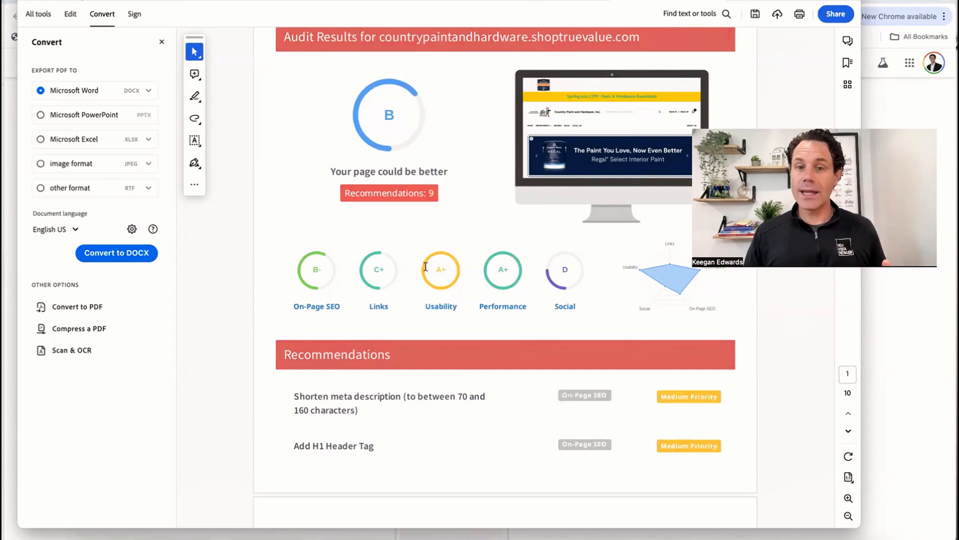
pyautogui.moveTo(460, 272)
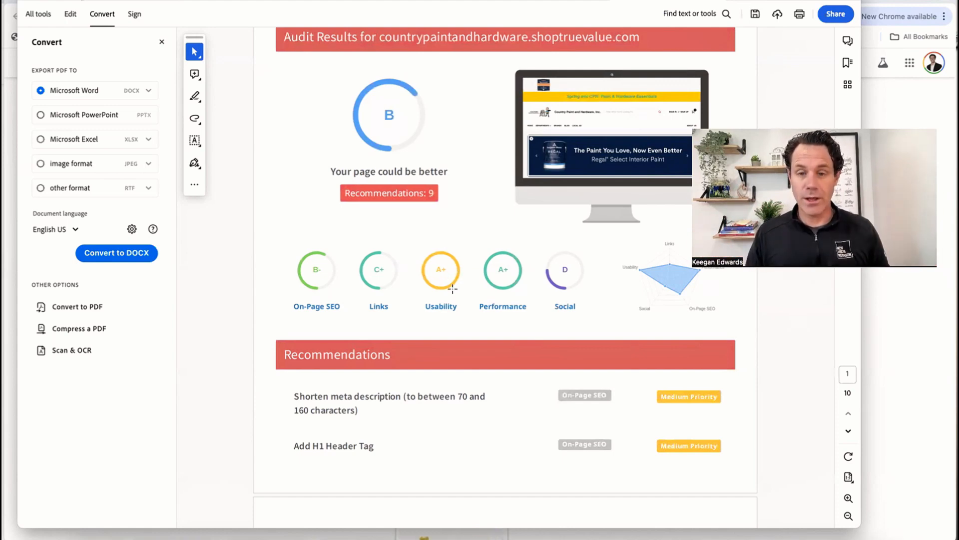
pyautogui.moveTo(503, 282)
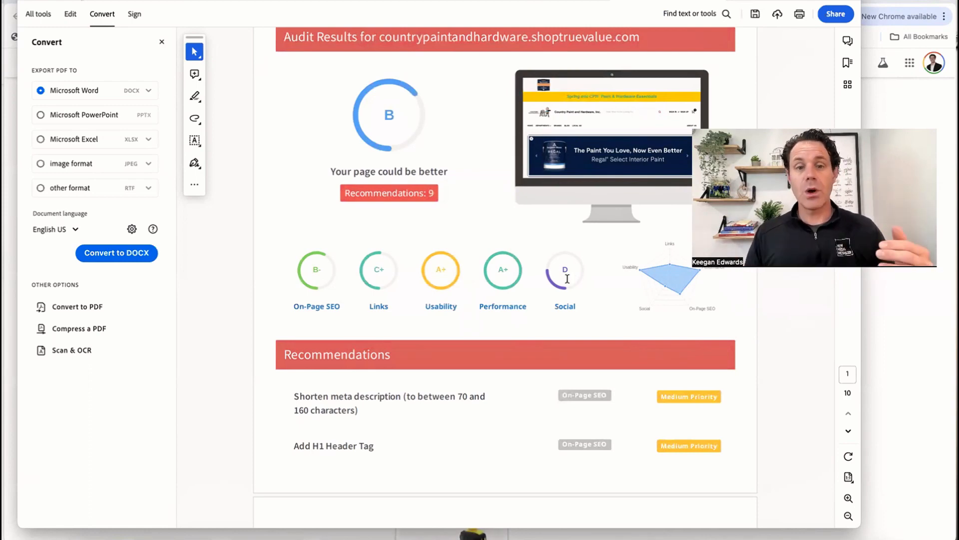
# Step: Scroll through page 2's recommendations to the B- On-Page SEO title and meta description checks
pyautogui.scroll(-3)
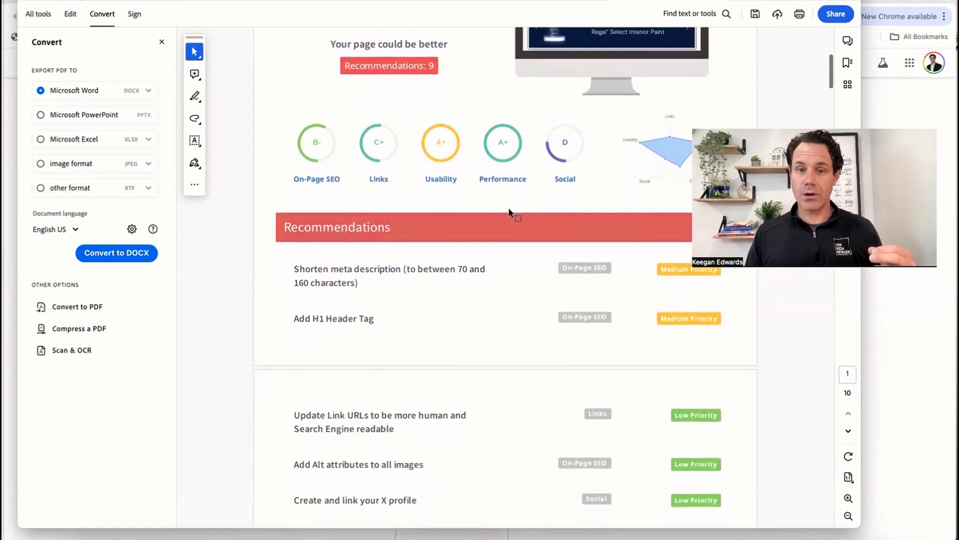
pyautogui.scroll(-3)
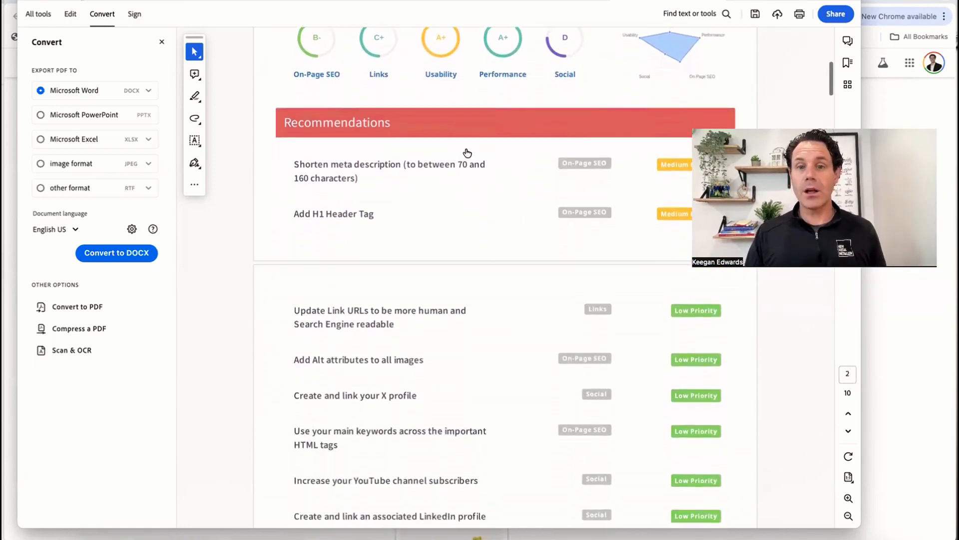
pyautogui.scroll(-3)
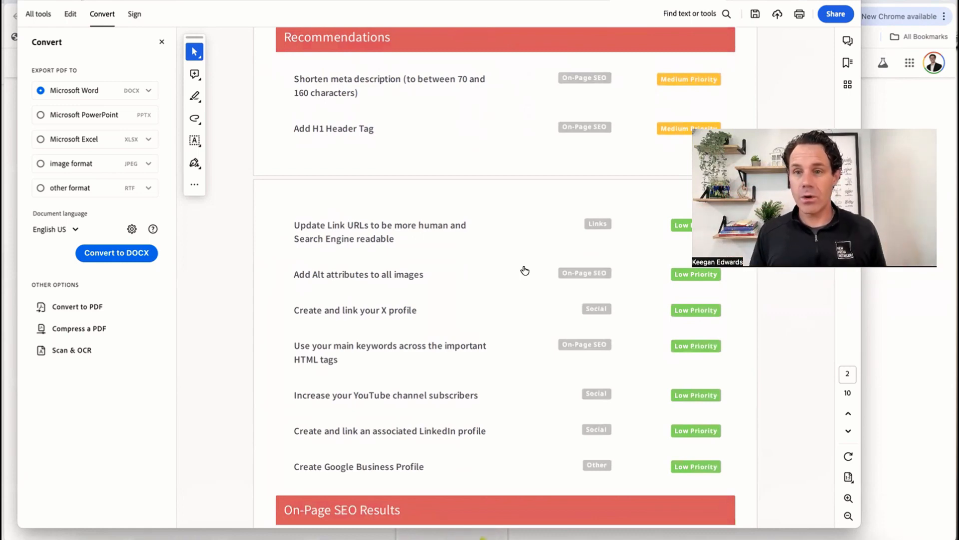
pyautogui.scroll(3)
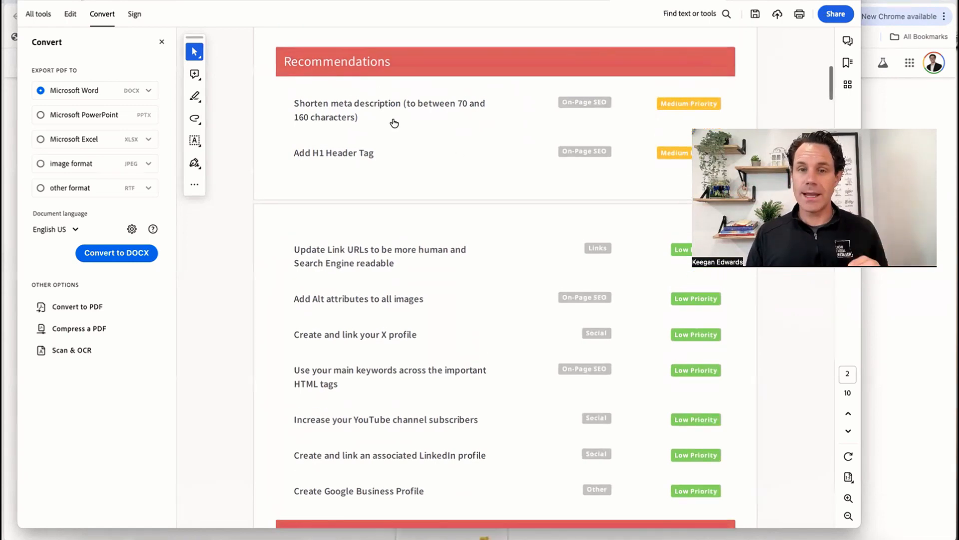
pyautogui.moveTo(391, 184)
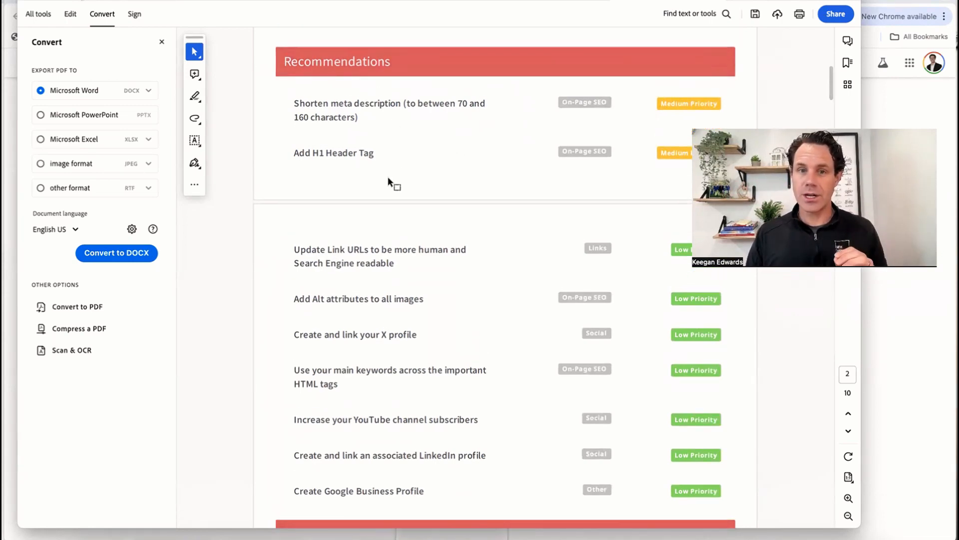
pyautogui.moveTo(373, 153)
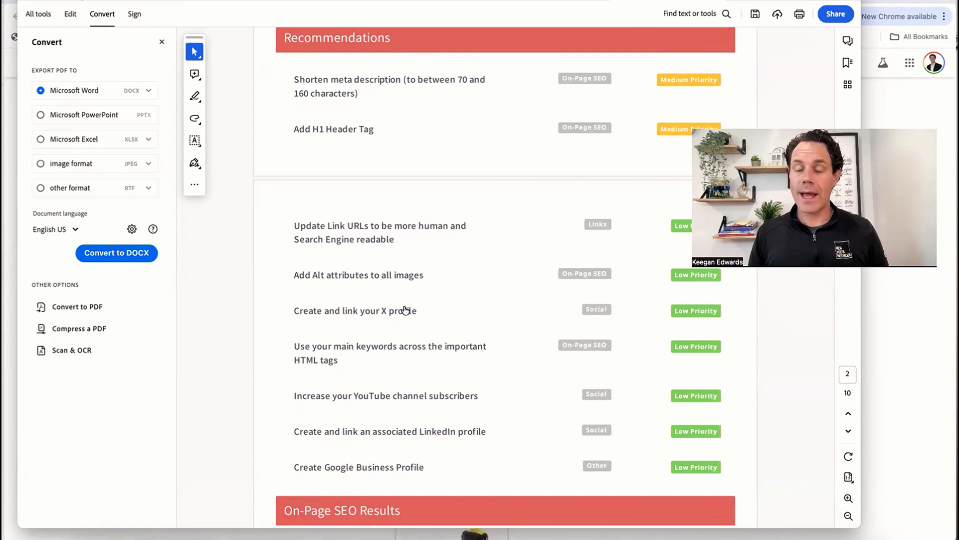
pyautogui.scroll(-3)
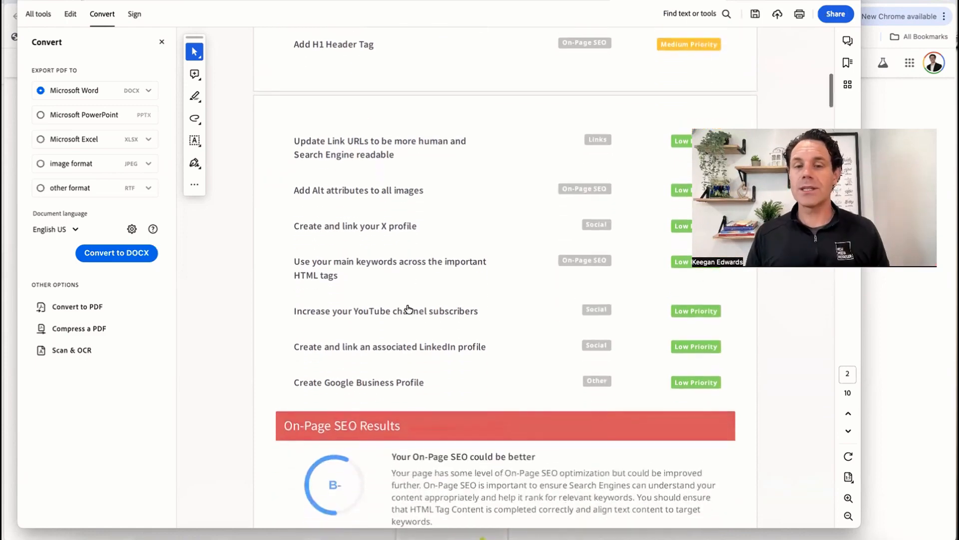
pyautogui.scroll(3)
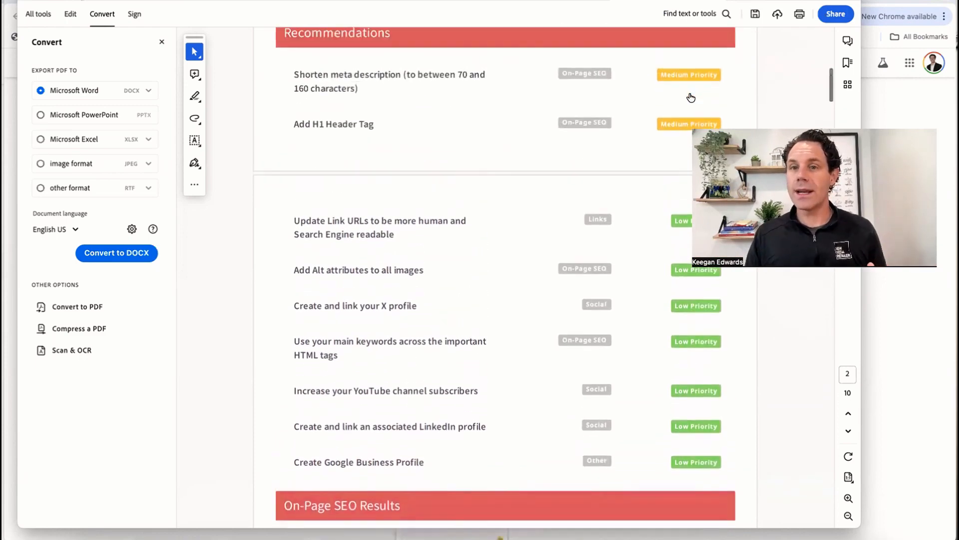
pyautogui.scroll(3)
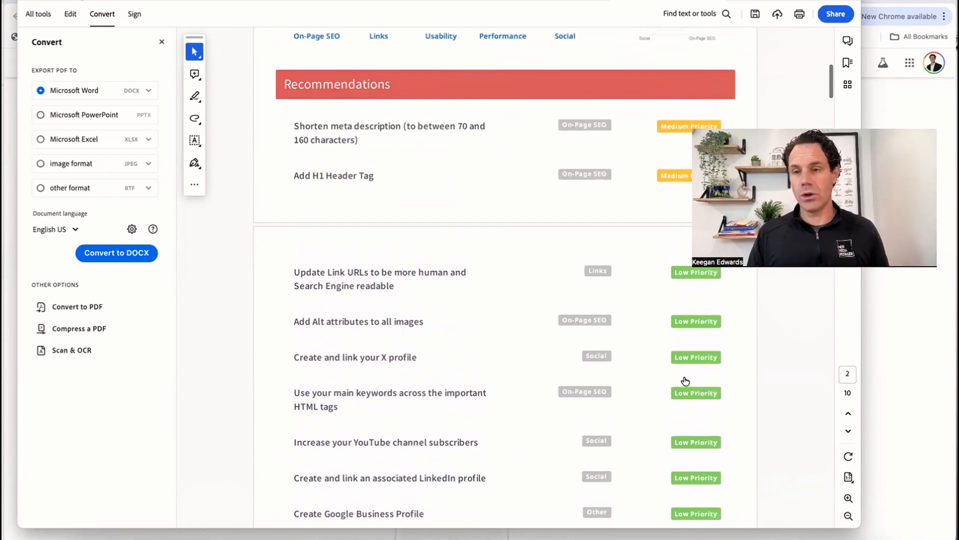
pyautogui.scroll(-3)
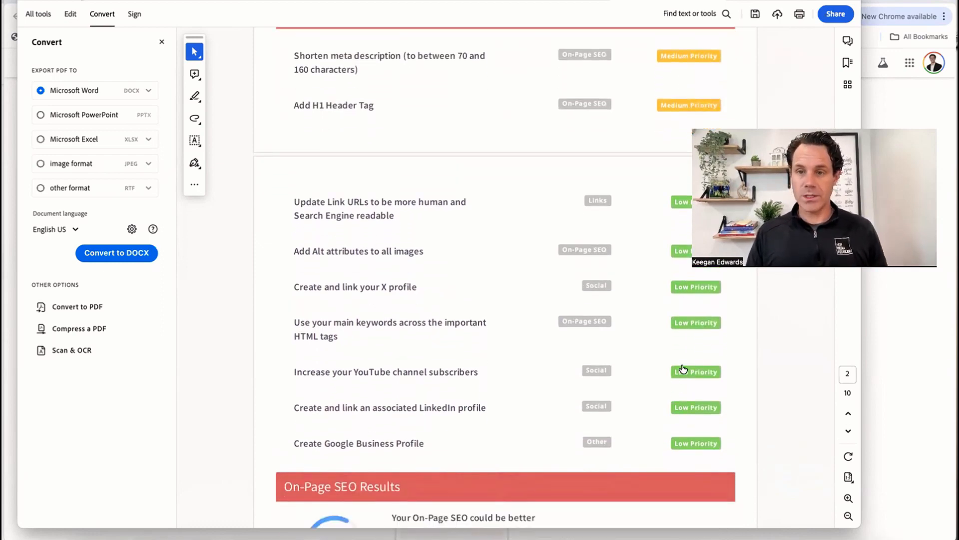
pyautogui.scroll(-3)
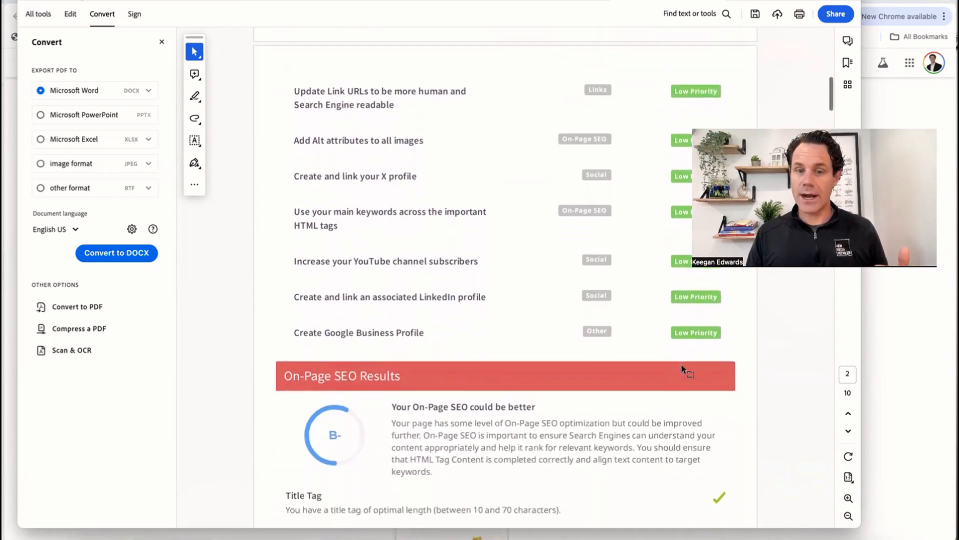
pyautogui.scroll(-3)
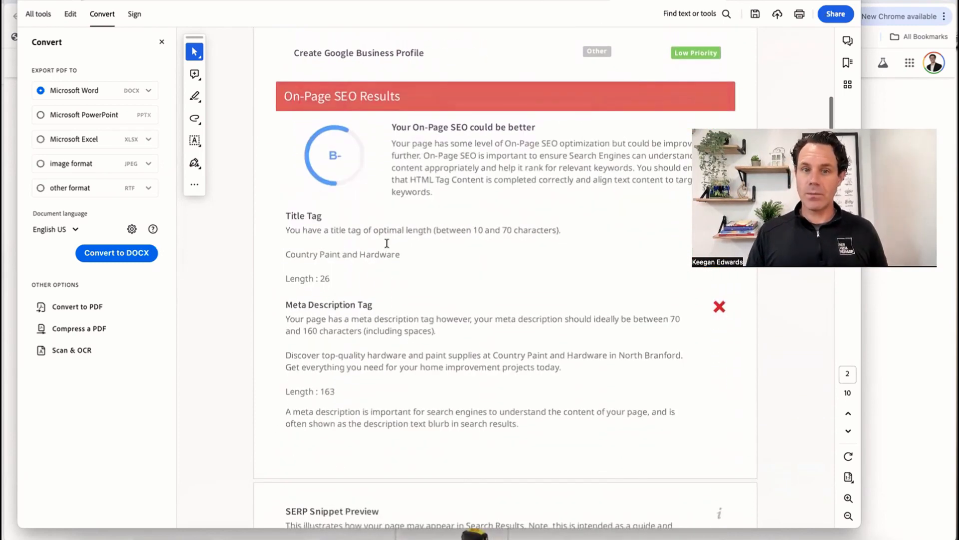
# Step: Reveal the SERP Snippet Preview of the store's page title and description
pyautogui.scroll(-3)
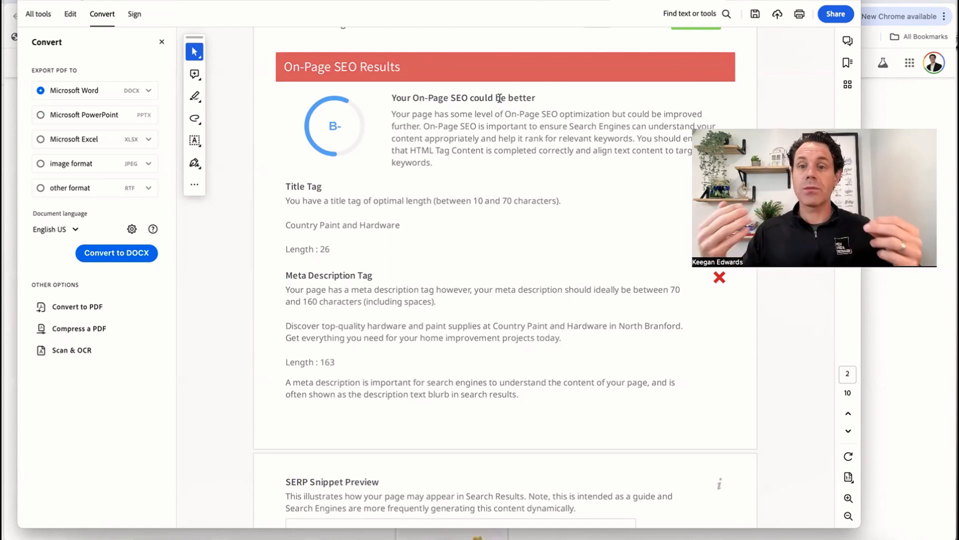
pyautogui.scroll(-3)
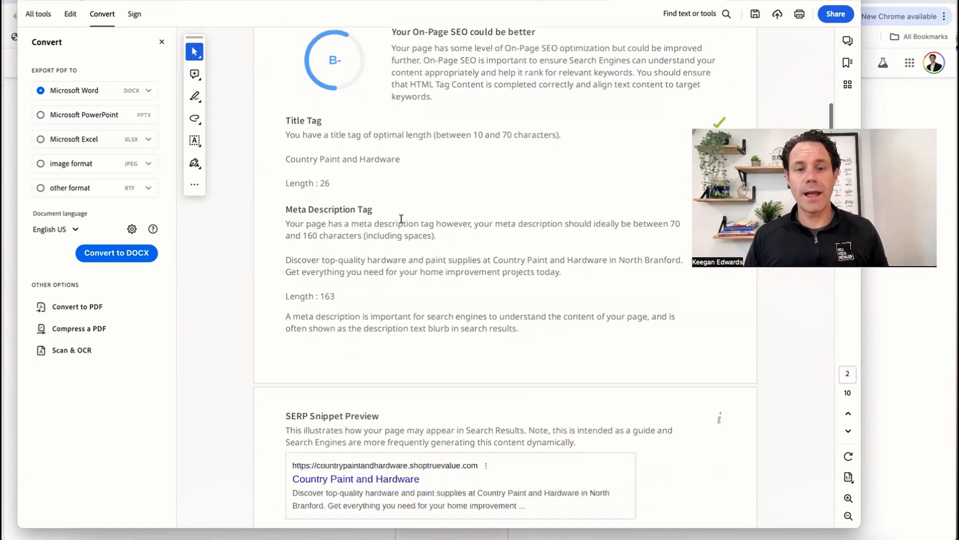
# Step: Show the Keyword Consistency section's Individual Keywords and Phrases tables together
pyautogui.scroll(-3)
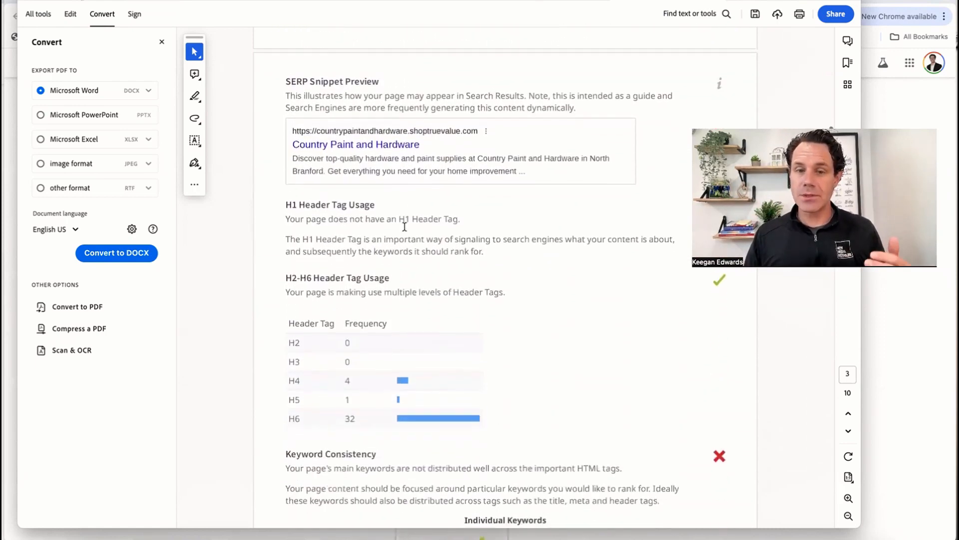
pyautogui.scroll(-3)
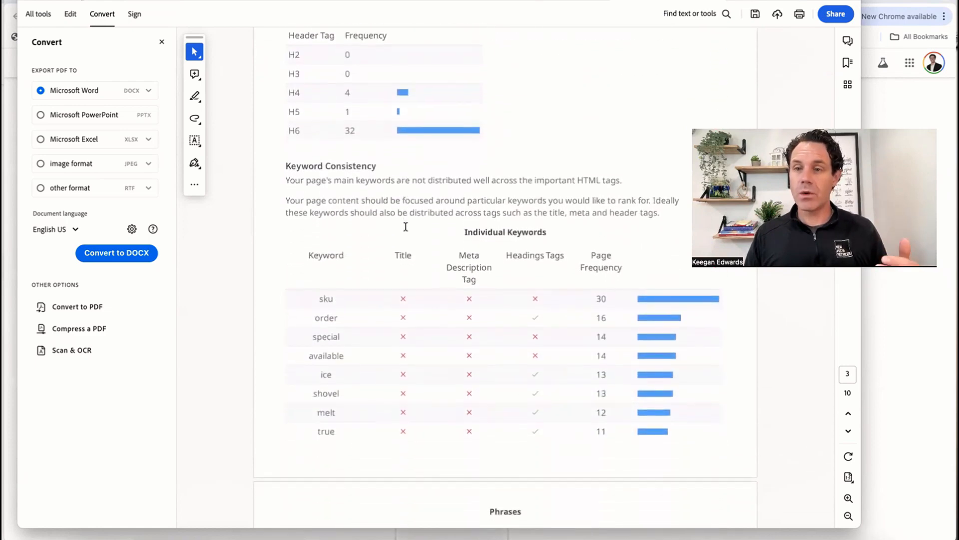
pyautogui.scroll(-3)
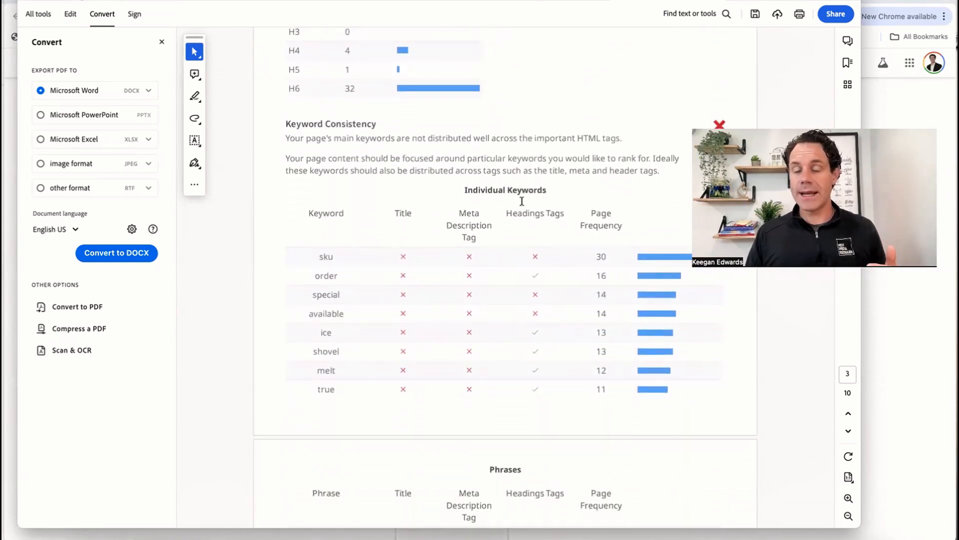
pyautogui.scroll(-3)
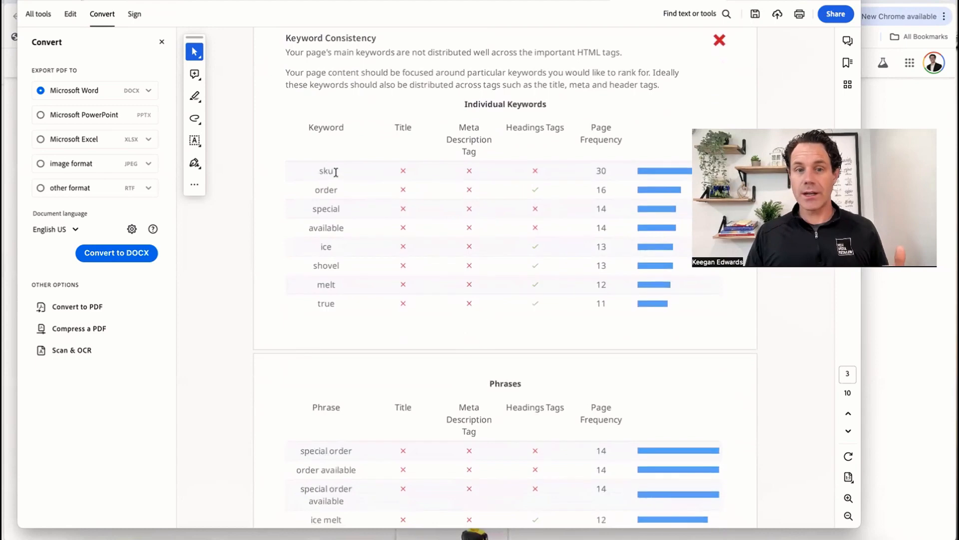
pyautogui.moveTo(337, 193)
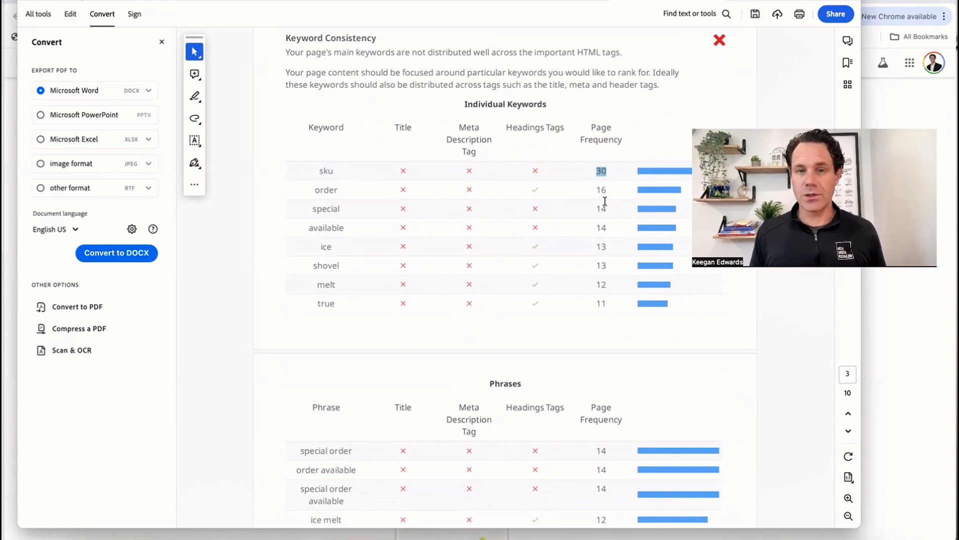
pyautogui.scroll(-3)
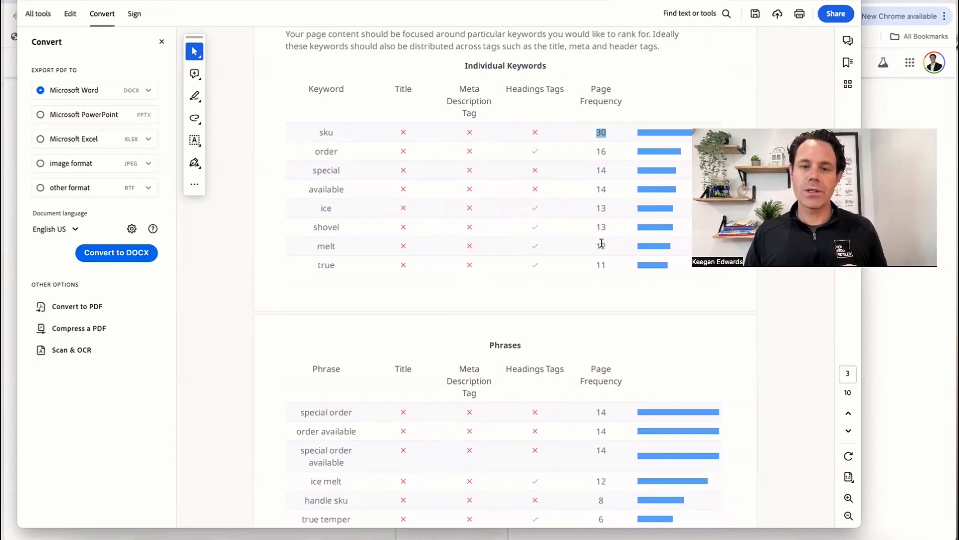
pyautogui.scroll(-3)
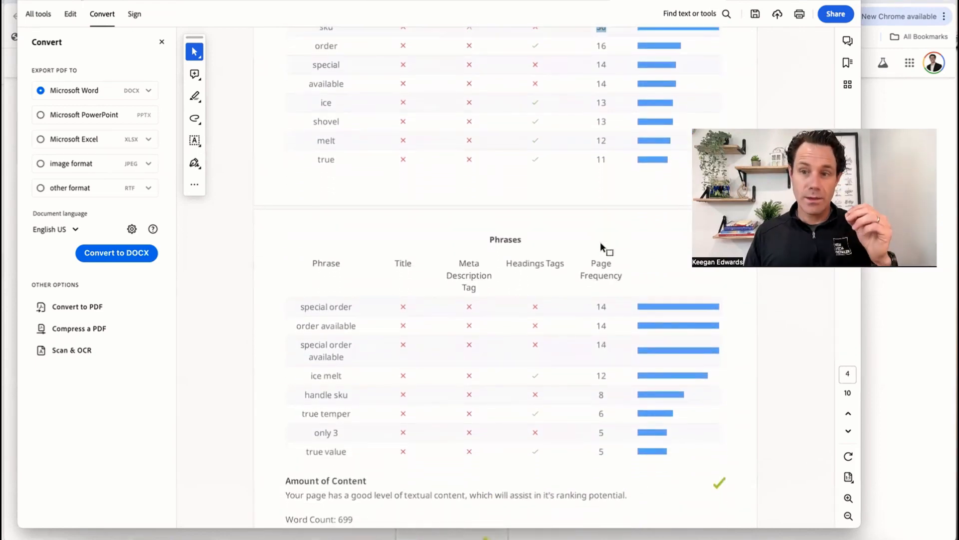
pyautogui.scroll(3)
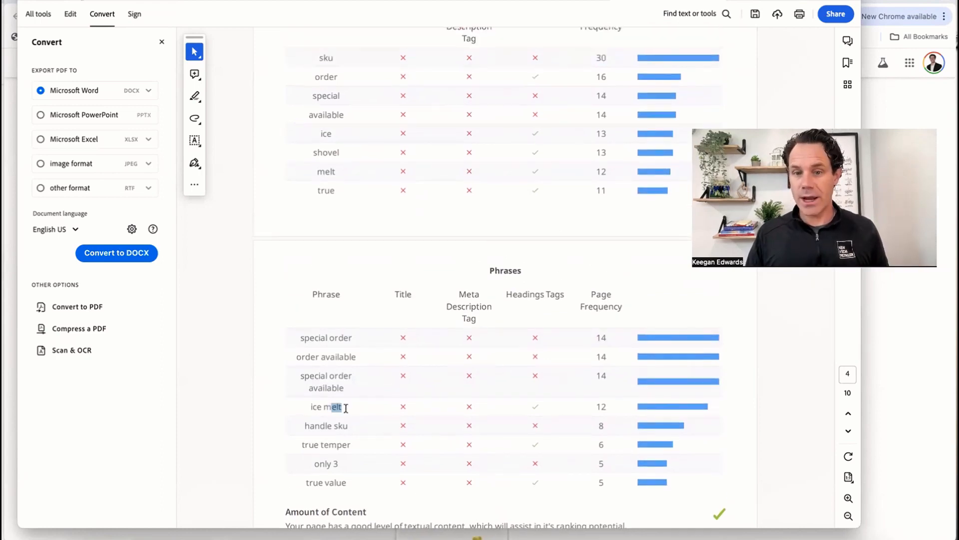
pyautogui.scroll(3)
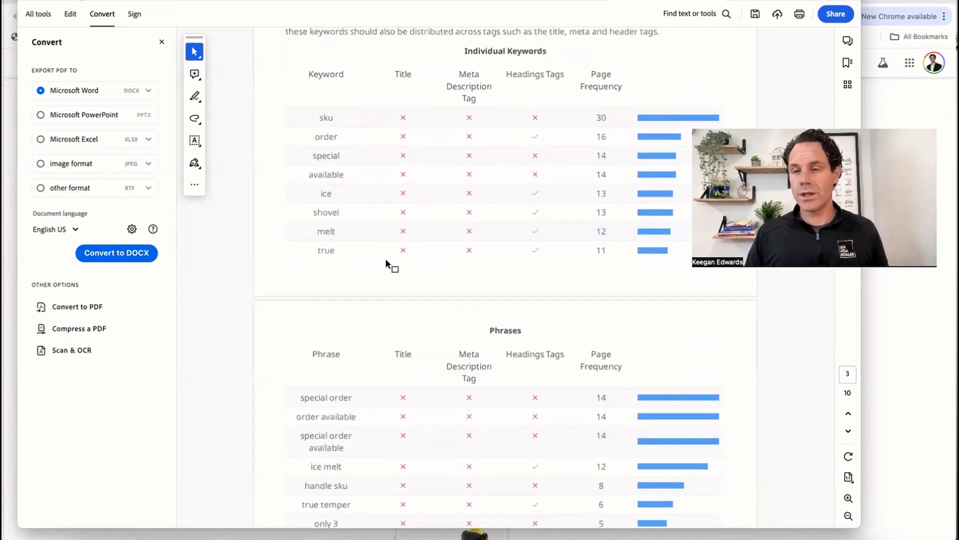
# Step: Highlight the 'screw cement board' ranking keyword and reach the 316 monthly traffic volume
pyautogui.scroll(-3)
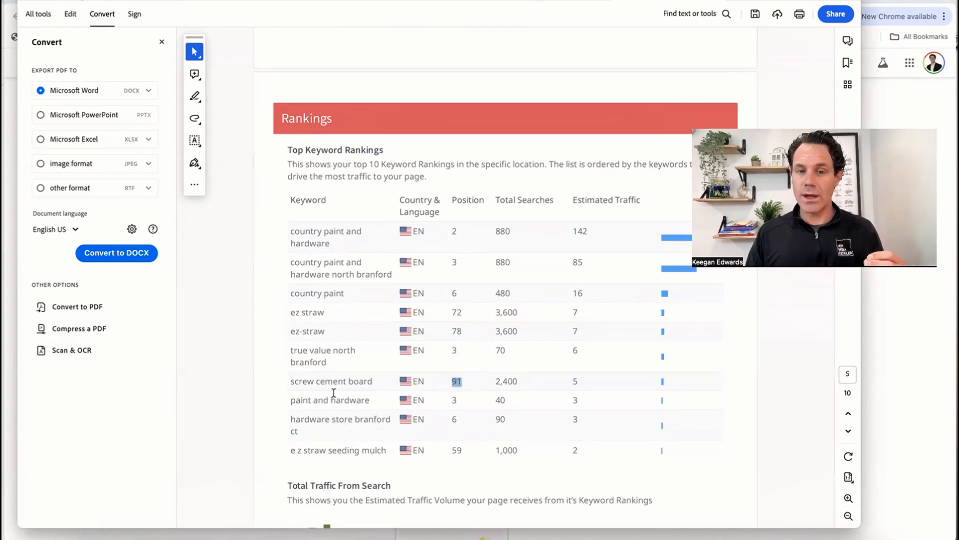
pyautogui.doubleClick(330, 380)
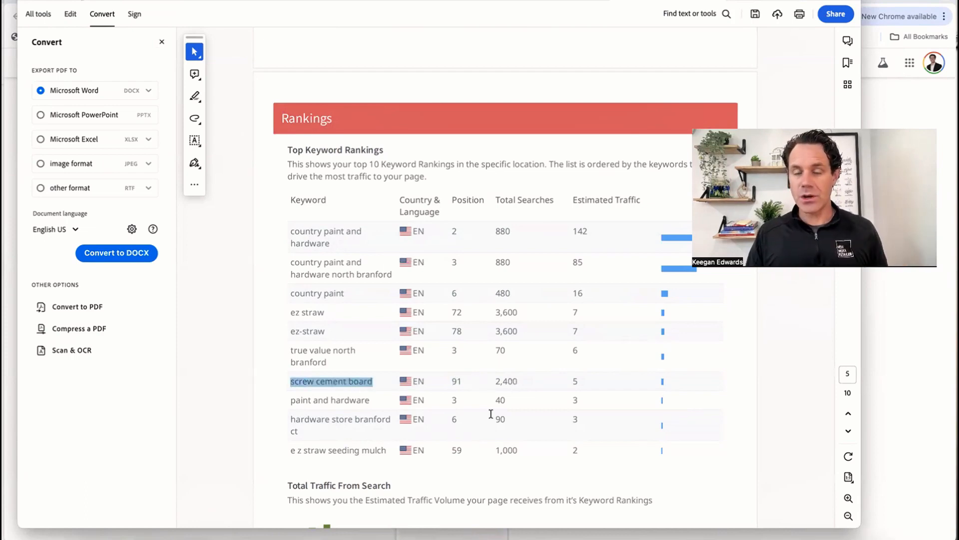
pyautogui.moveTo(477, 364)
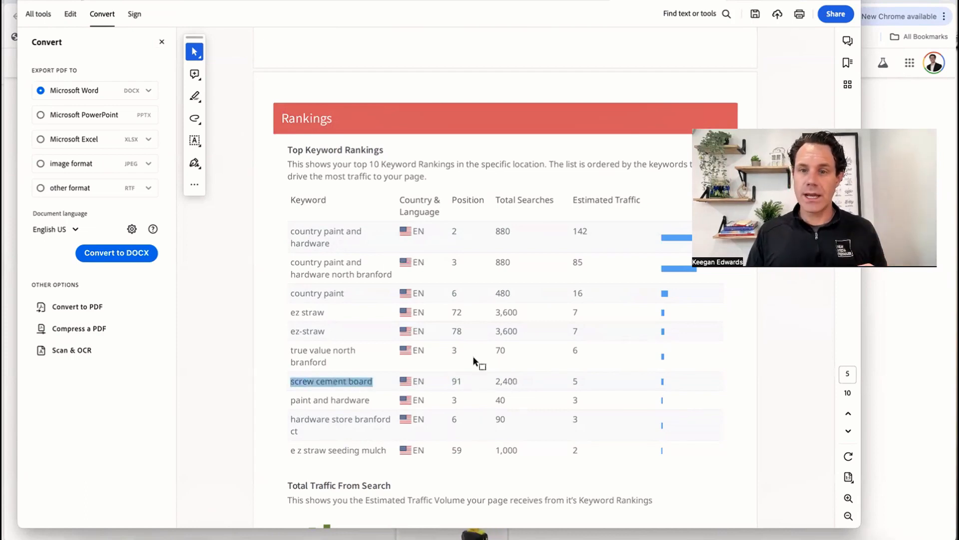
pyautogui.moveTo(428, 236)
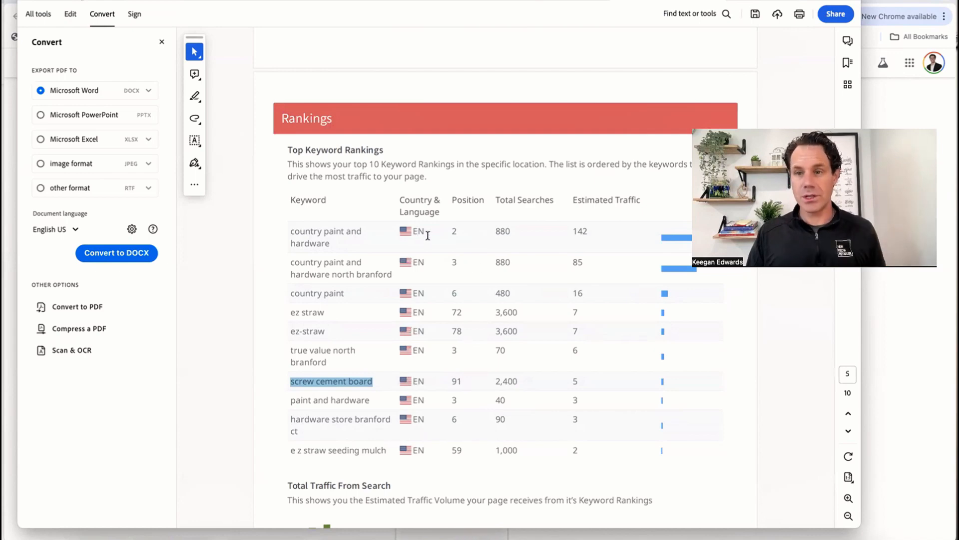
pyautogui.scroll(-3)
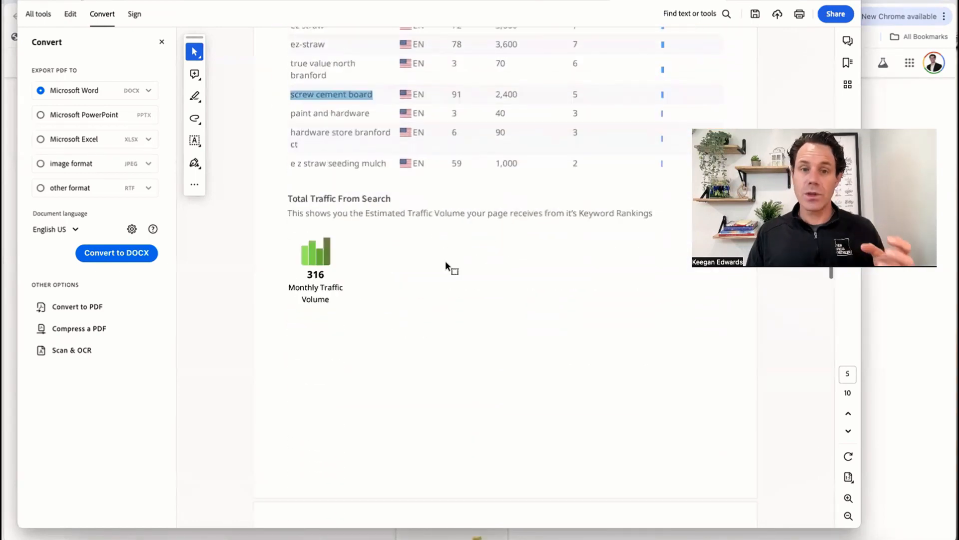
pyautogui.scroll(-3)
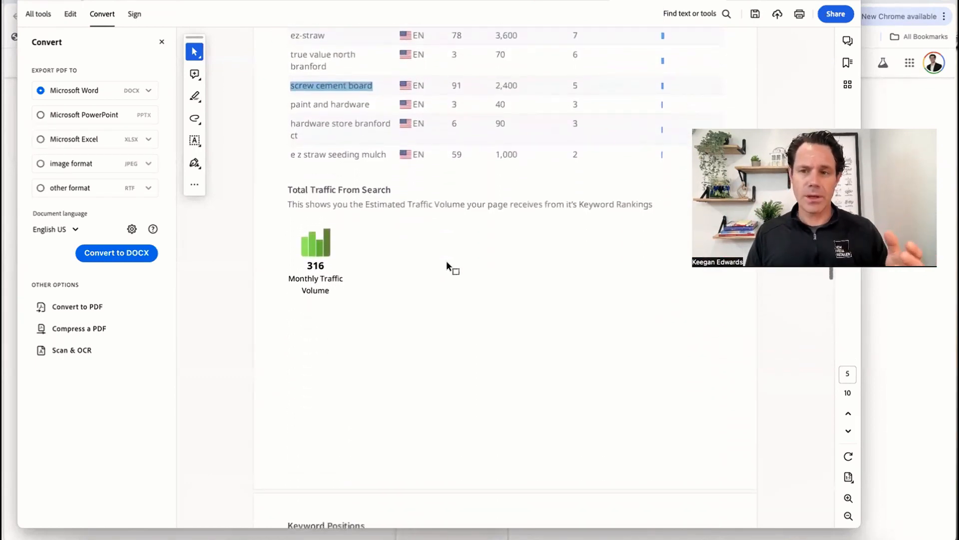
pyautogui.scroll(-3)
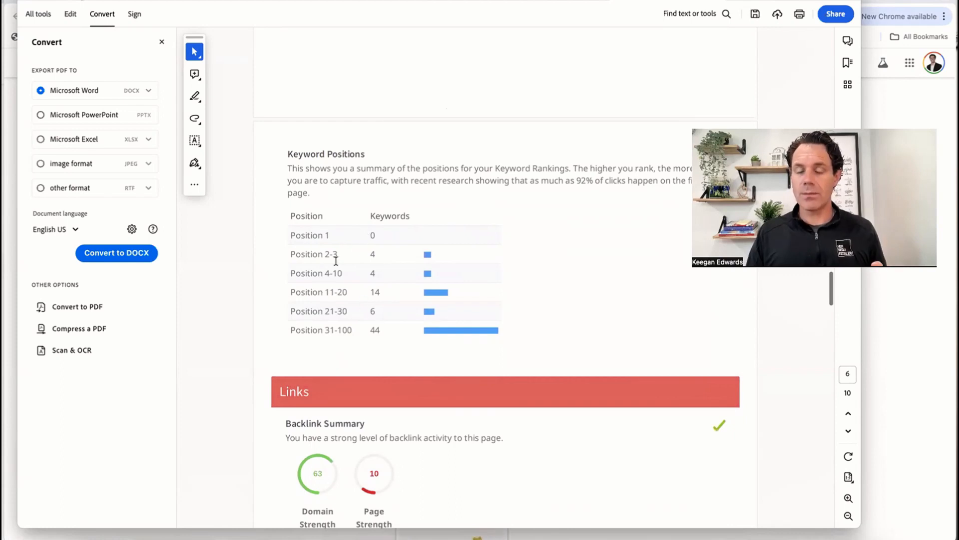
# Step: Show the Backlink Summary with 39 backlinks, 10 referring domains, and the Friendly Links check
pyautogui.scroll(-3)
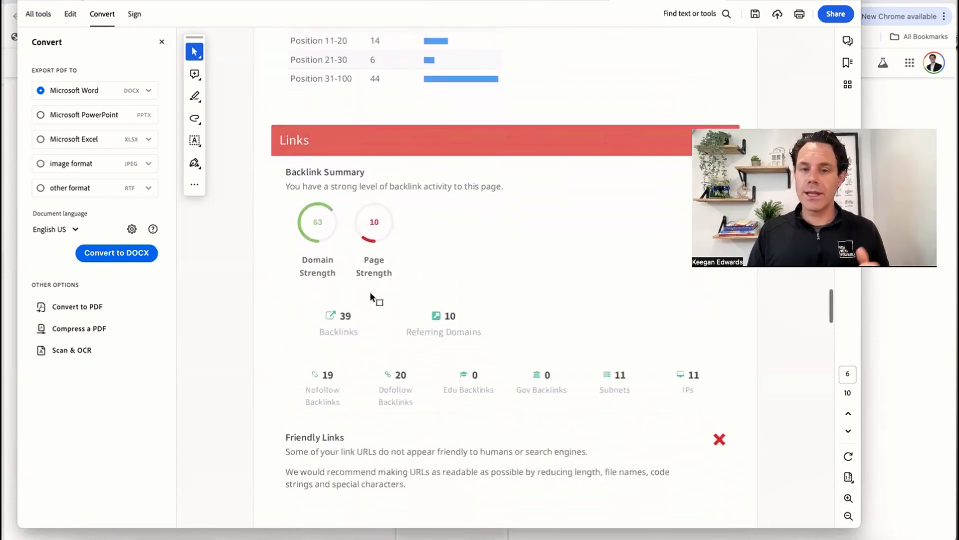
pyautogui.scroll(-3)
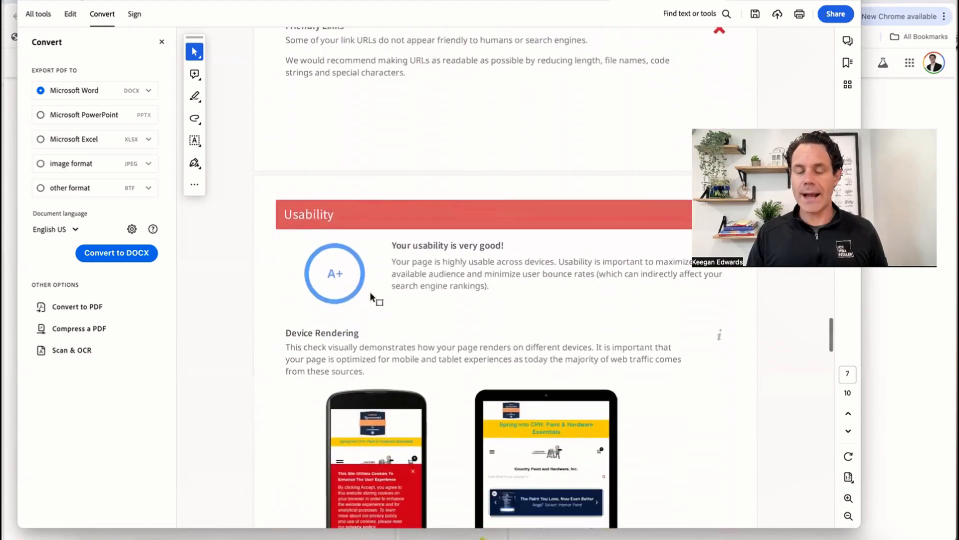
pyautogui.scroll(3)
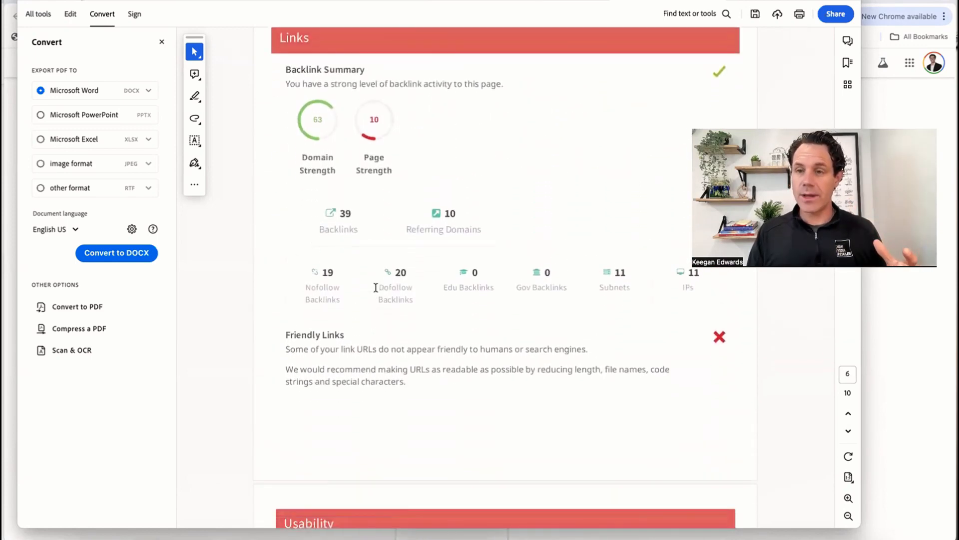
# Step: Scroll past the A+ Usability checks to Performance's 4.8MB page size and compression charts
pyautogui.scroll(-3)
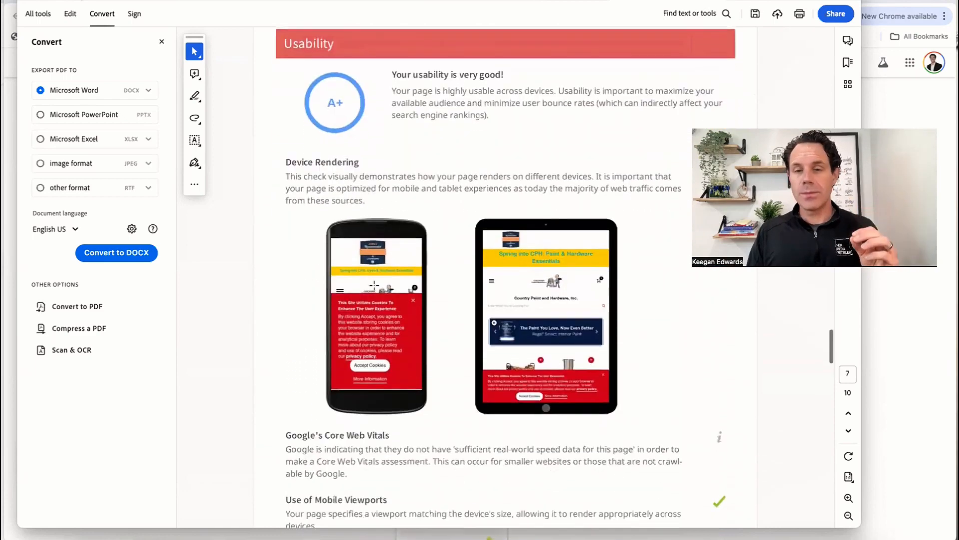
pyautogui.scroll(-3)
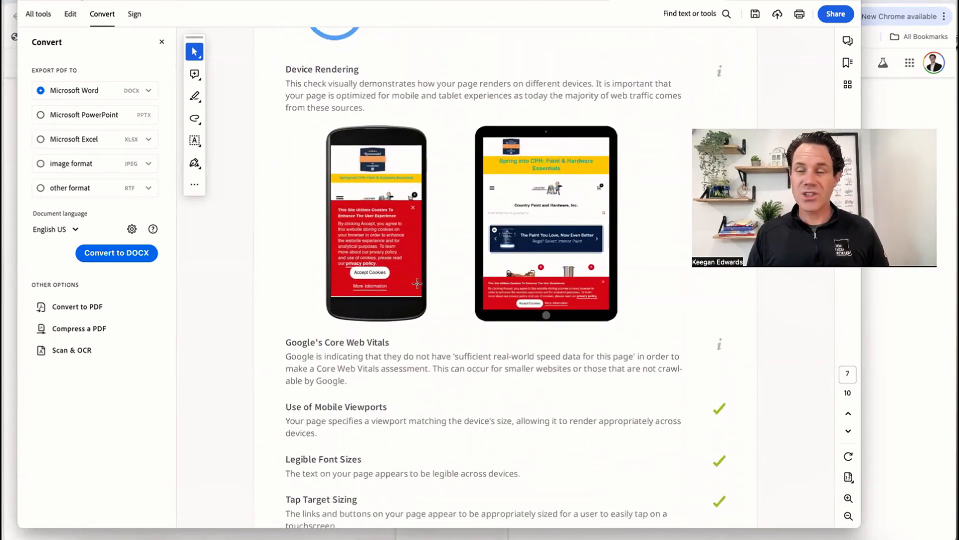
pyautogui.scroll(-3)
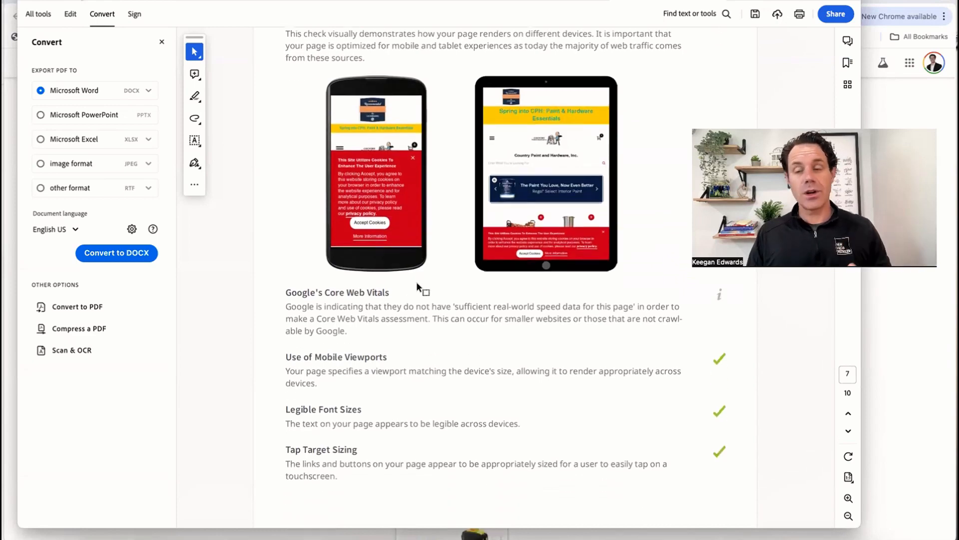
pyautogui.scroll(-3)
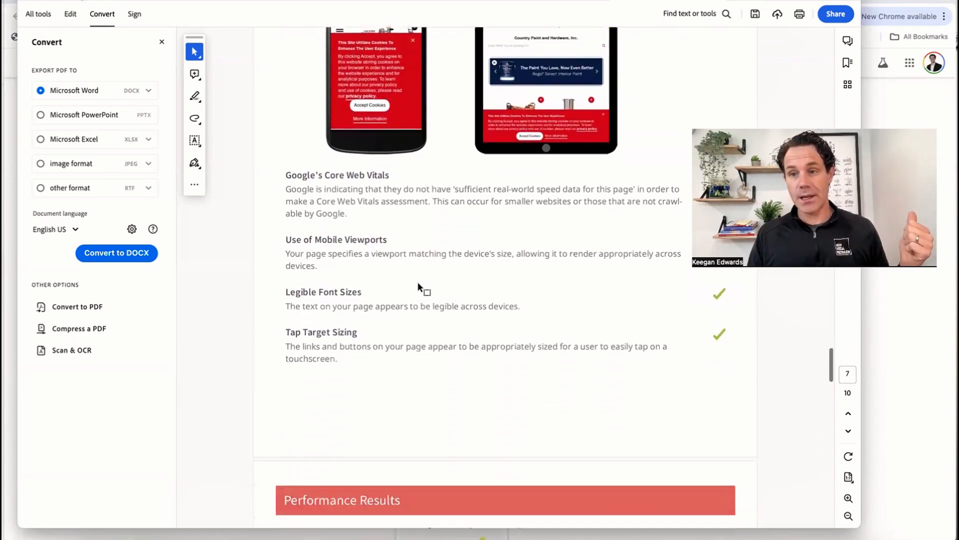
pyautogui.scroll(-3)
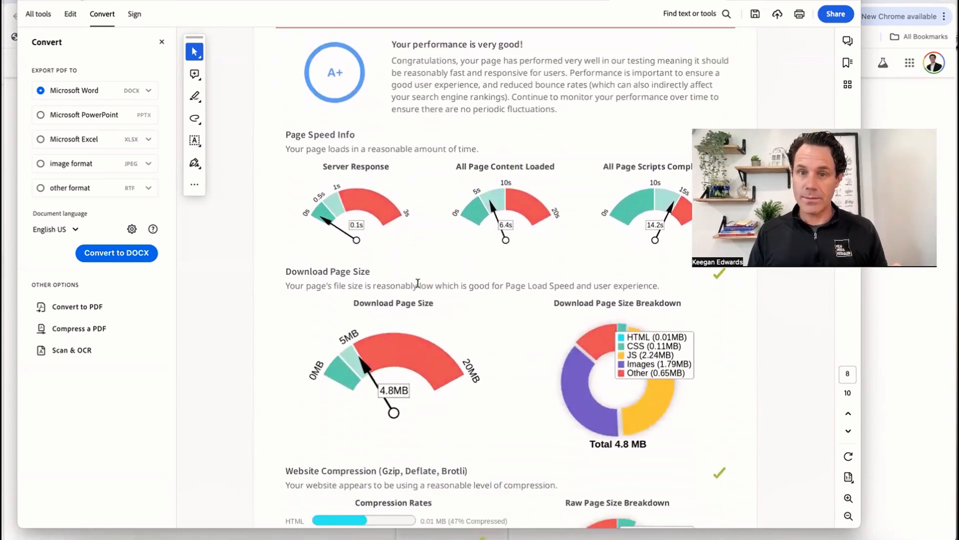
pyautogui.scroll(-3)
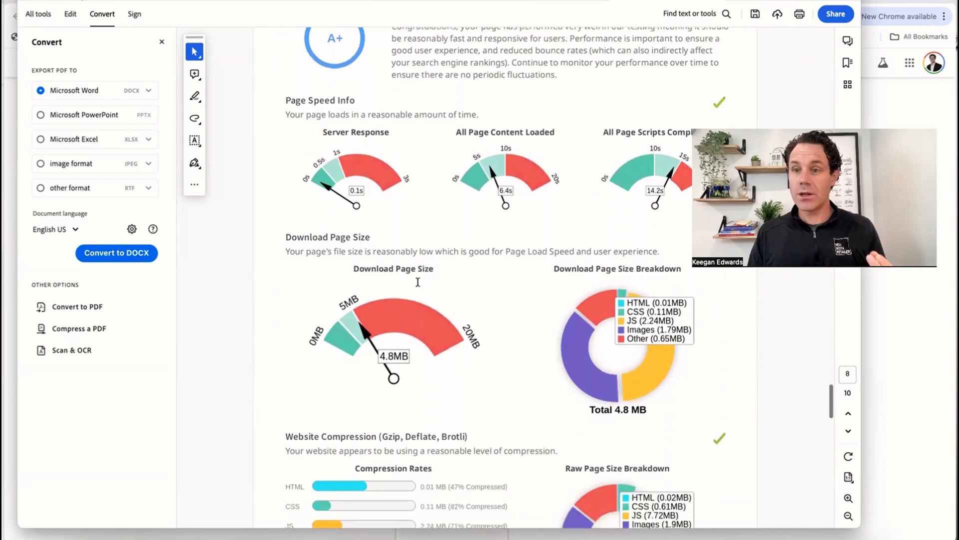
pyautogui.scroll(-3)
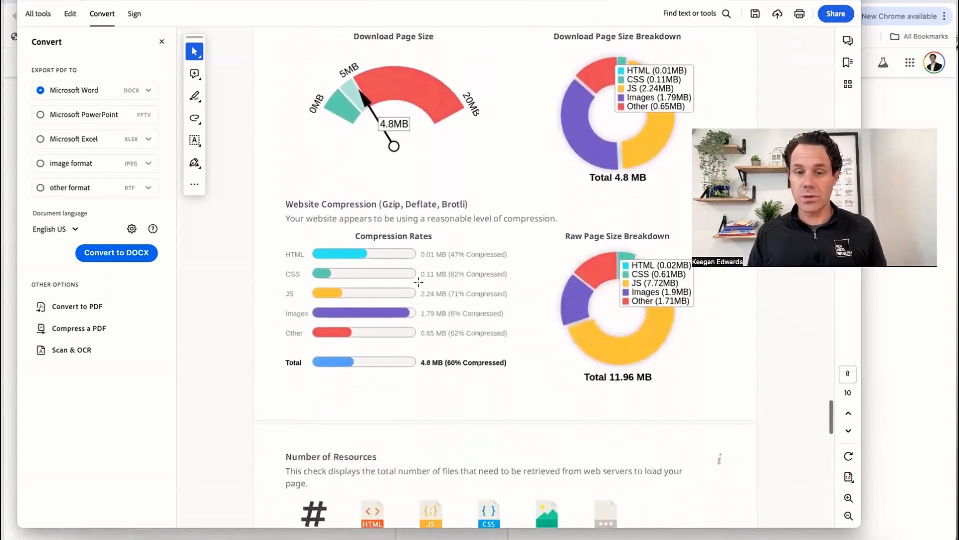
# Step: Show the D-graded Social Results with linked Facebook, Instagram and YouTube profiles
pyautogui.scroll(-3)
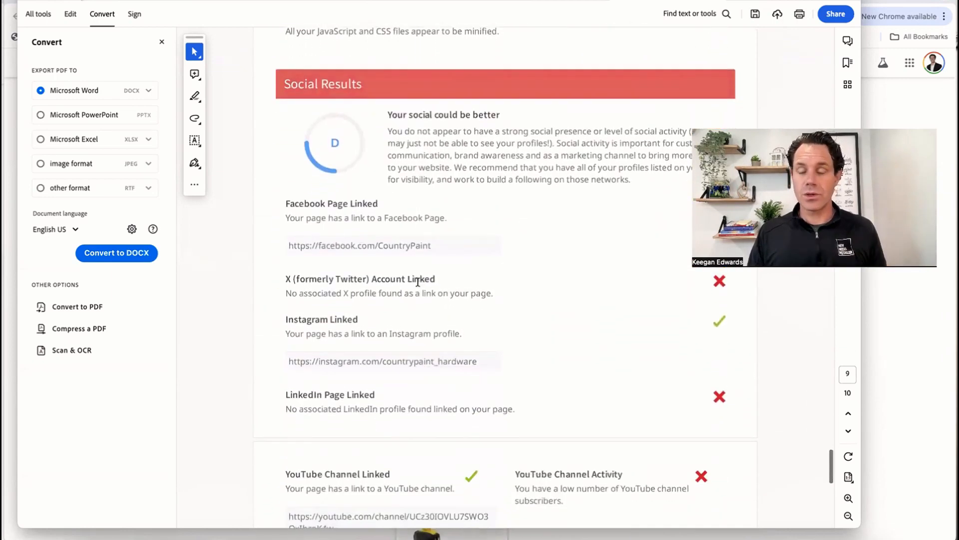
pyautogui.scroll(-3)
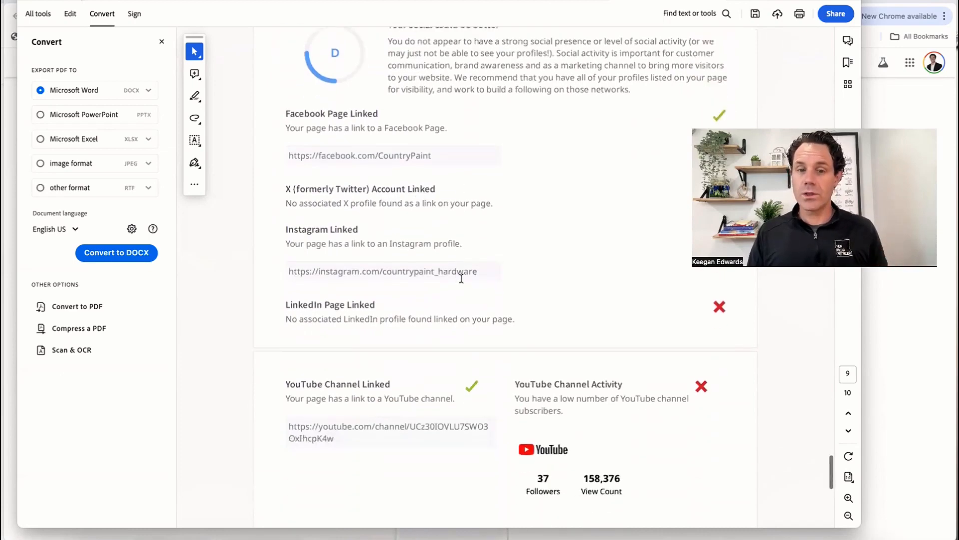
pyautogui.scroll(-3)
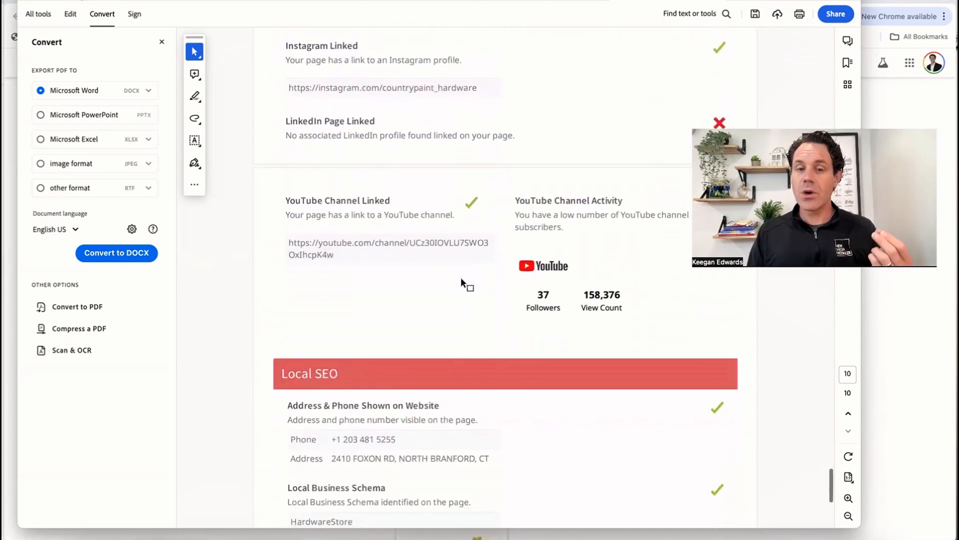
pyautogui.scroll(3)
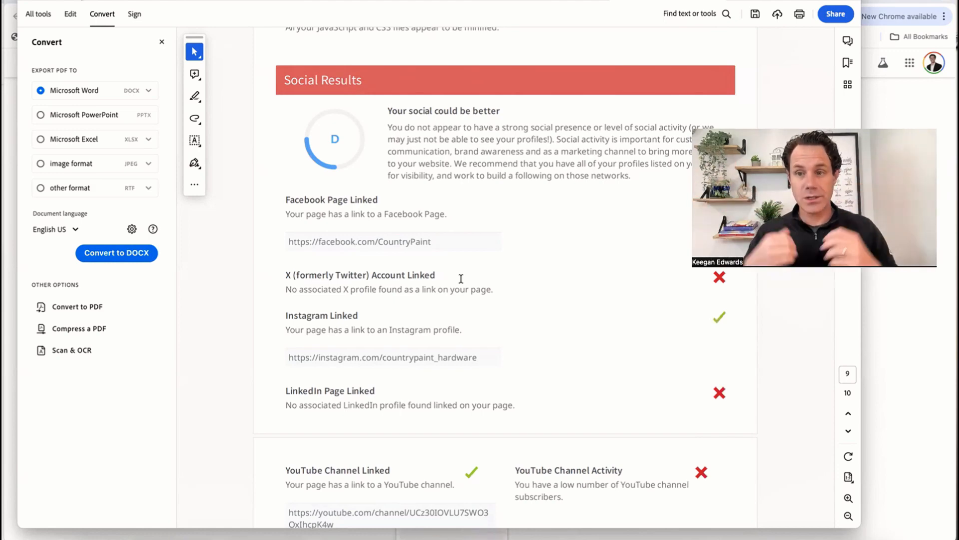
pyautogui.moveTo(518, 263)
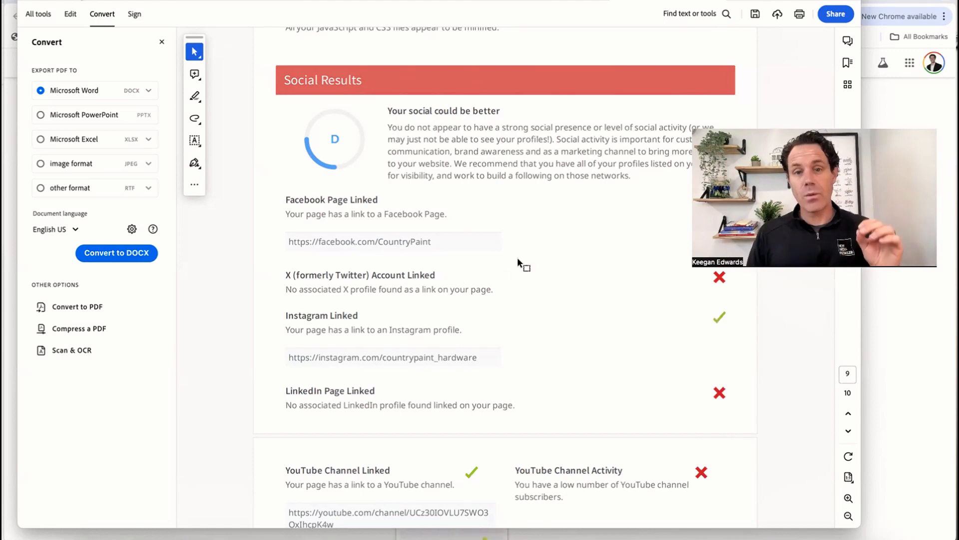
pyautogui.scroll(-3)
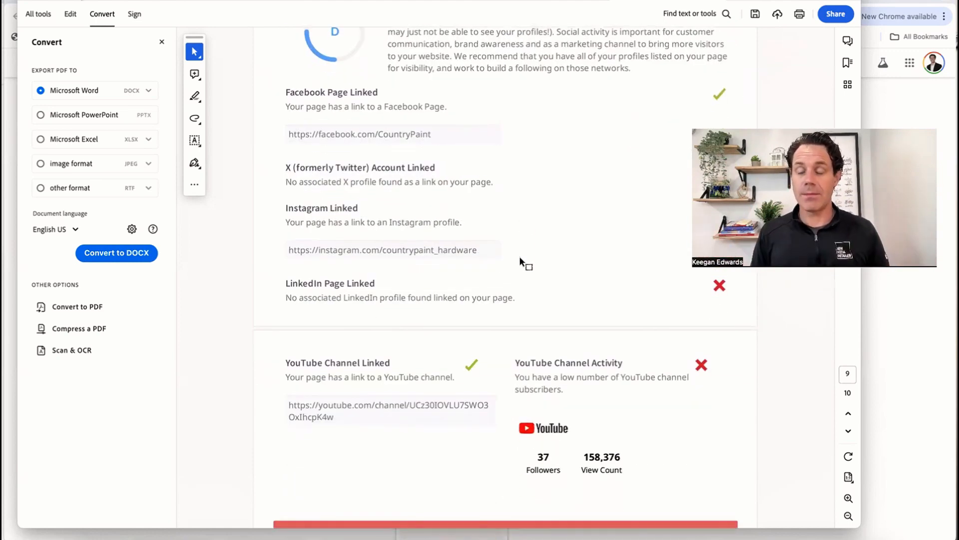
# Step: Scroll the audit PDF to the Local SEO section on address, phone and business schema
pyautogui.scroll(-3)
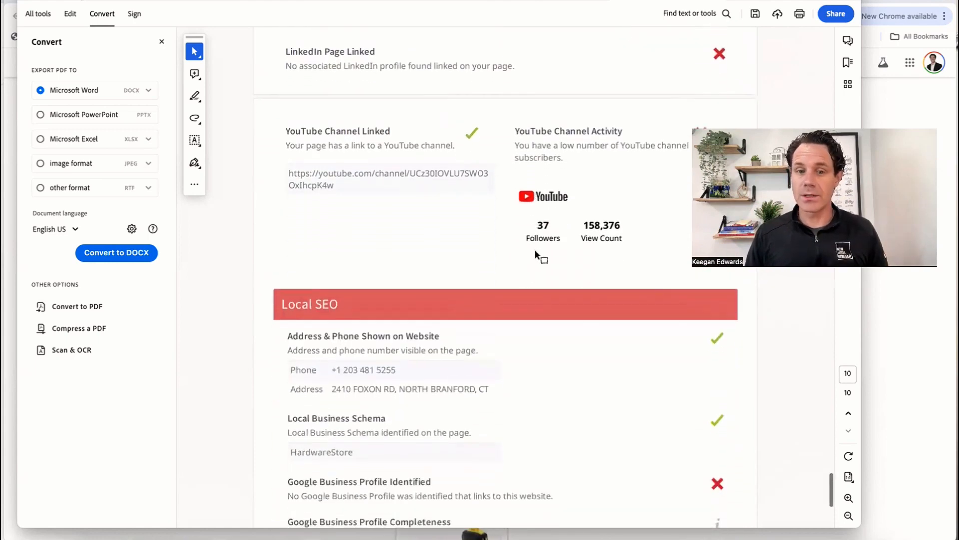
pyautogui.scroll(-3)
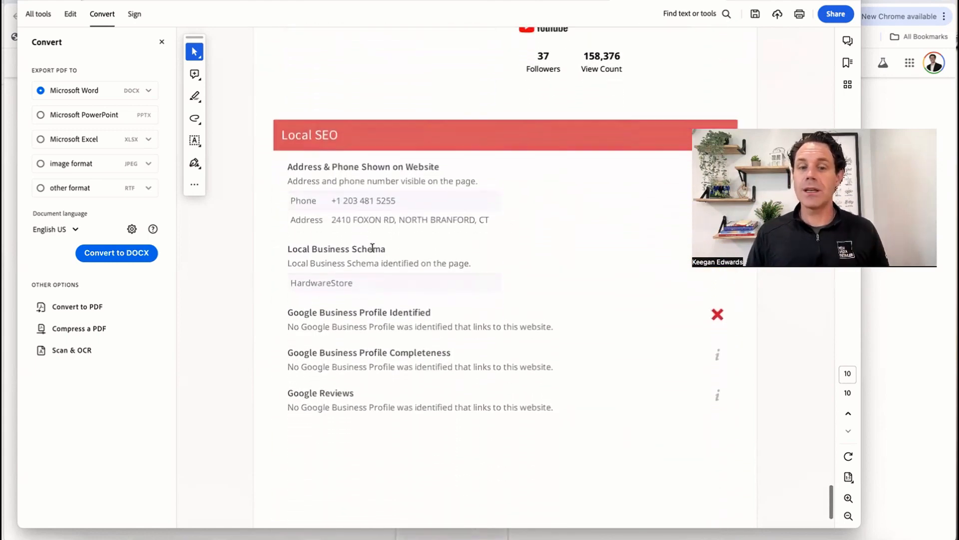
pyautogui.scroll(3)
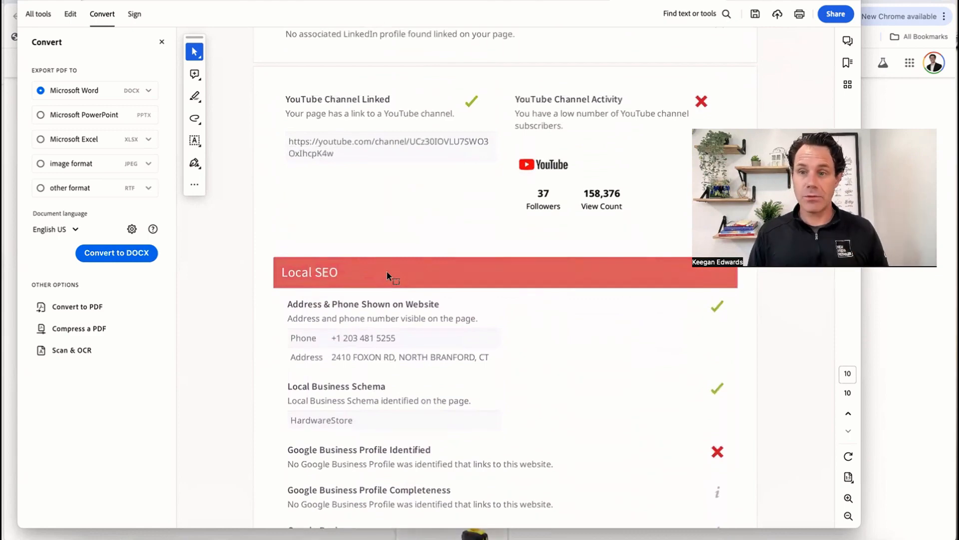
pyautogui.scroll(-3)
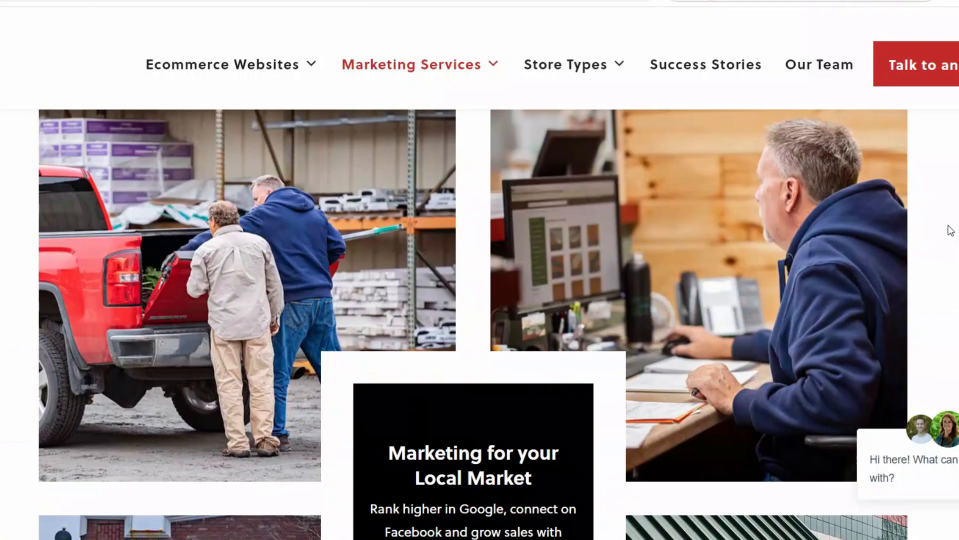
# Step: Scroll to the Ecommerce Websites, POS Integrations and Search Engine Optimization service cards
pyautogui.scroll(-3)
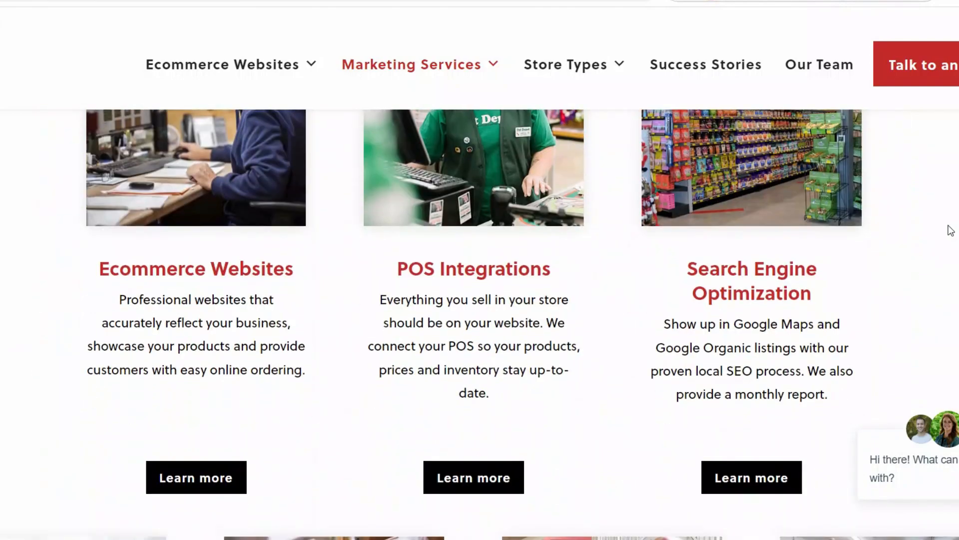